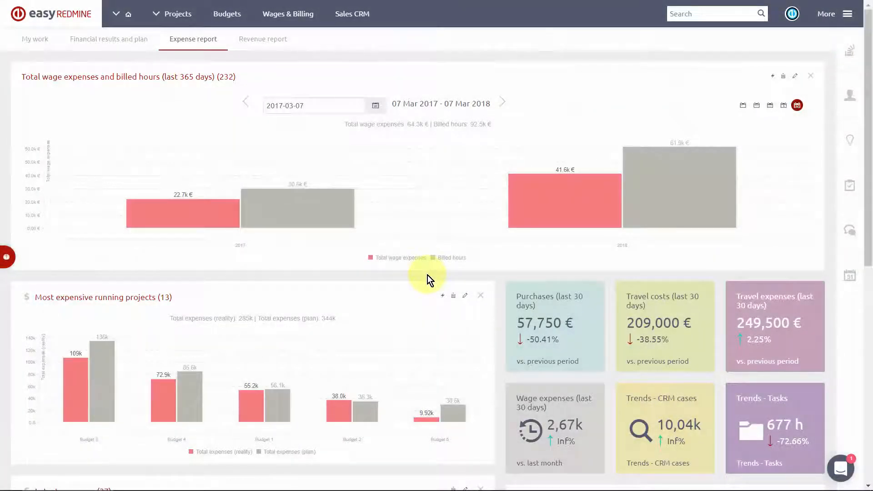
# Step: Scroll down the Expense report dashboard toward its editing controls
pyautogui.scroll(-3)
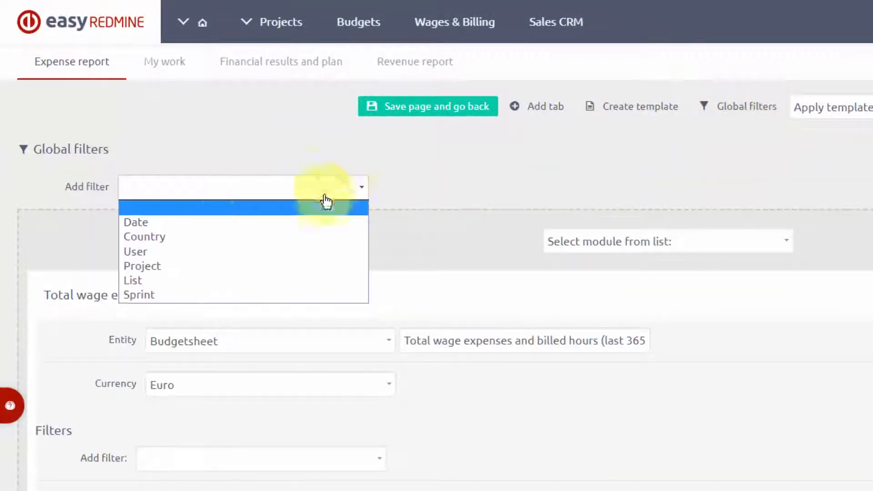
# Step: Add the Date, User and Project global filters, then save the page and go back
pyautogui.click(136, 222)
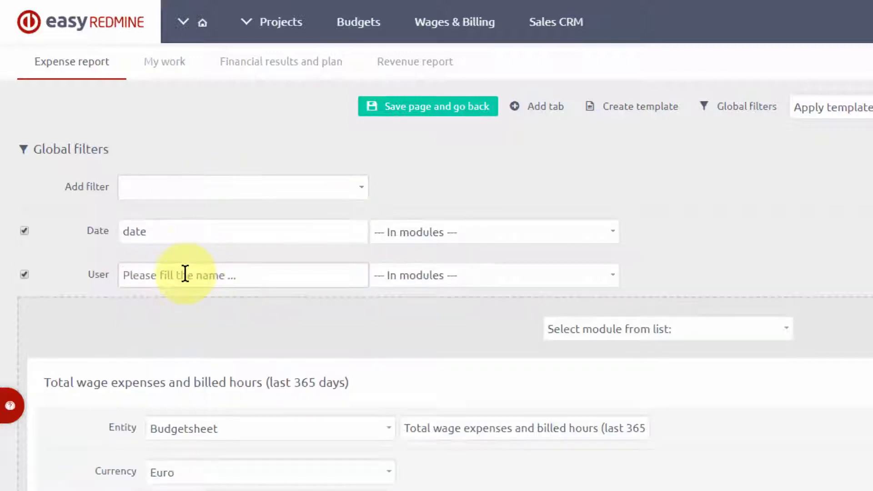
pyautogui.click(243, 187)
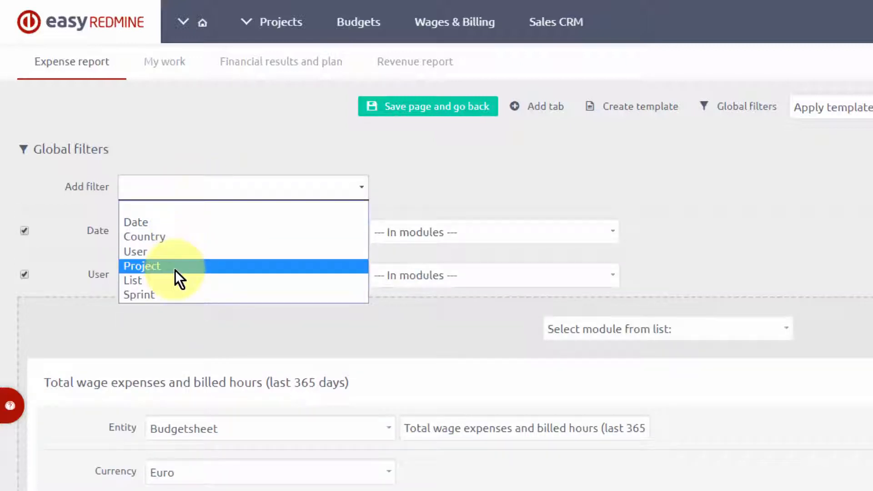
pyautogui.click(142, 266)
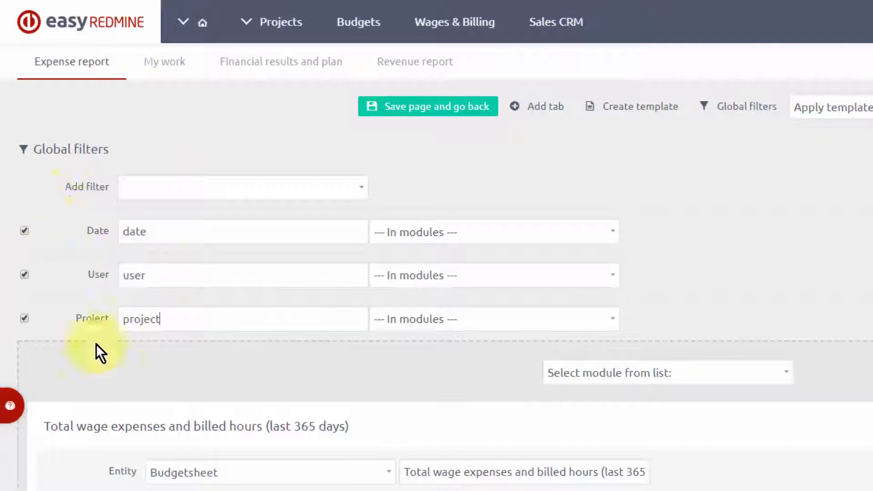
pyautogui.moveTo(431, 106)
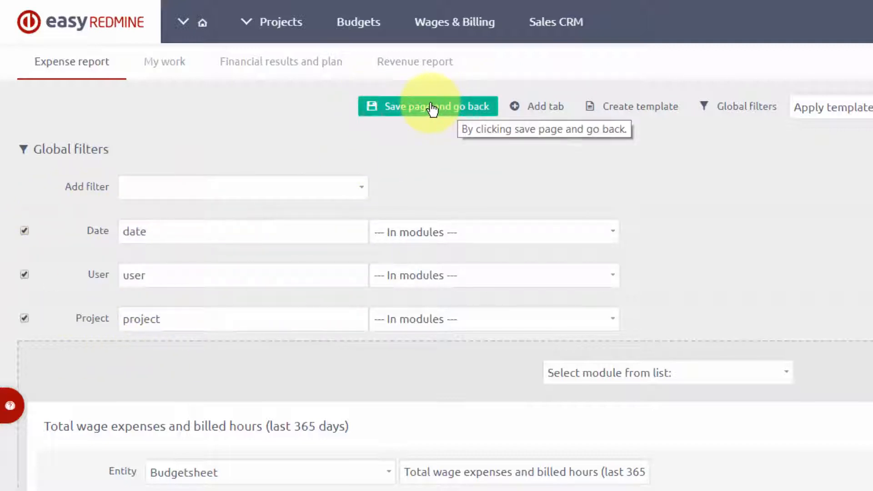
pyautogui.click(427, 106)
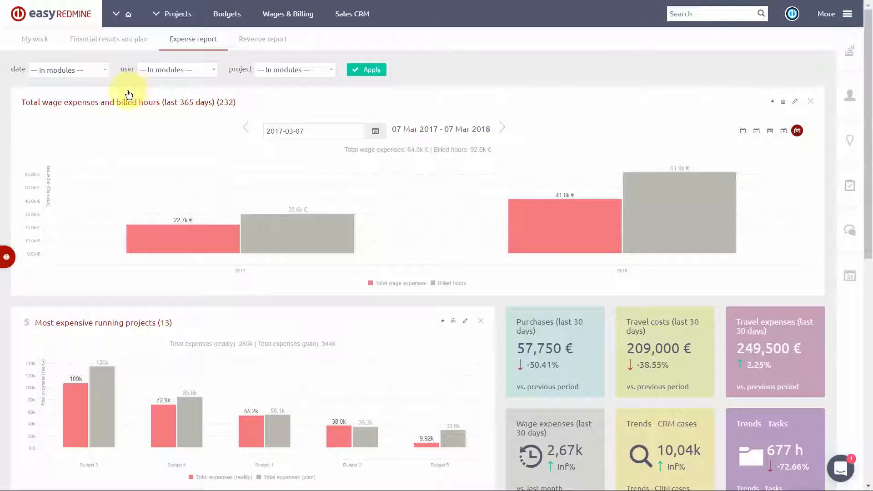
pyautogui.moveTo(229, 69)
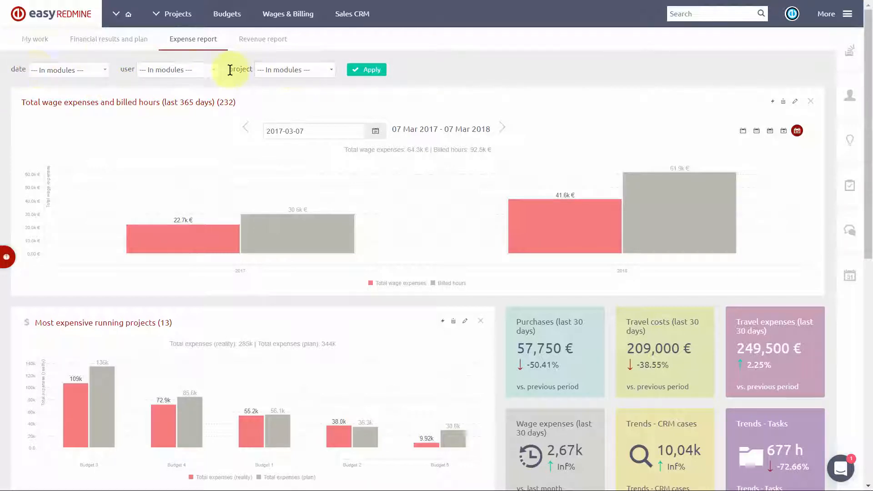
# Step: Filter the dashboard to last year, Constantine Consultant and the CRM project, then apply
pyautogui.click(67, 70)
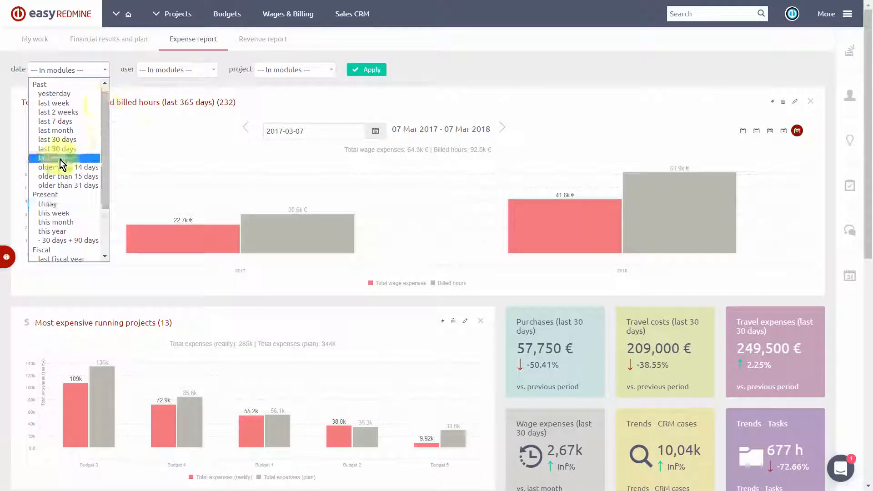
pyautogui.click(61, 158)
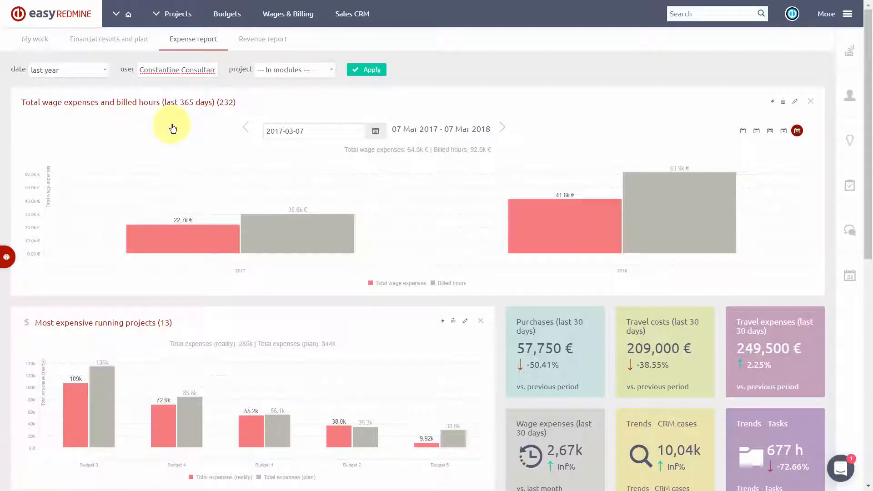
pyautogui.write('CRM')
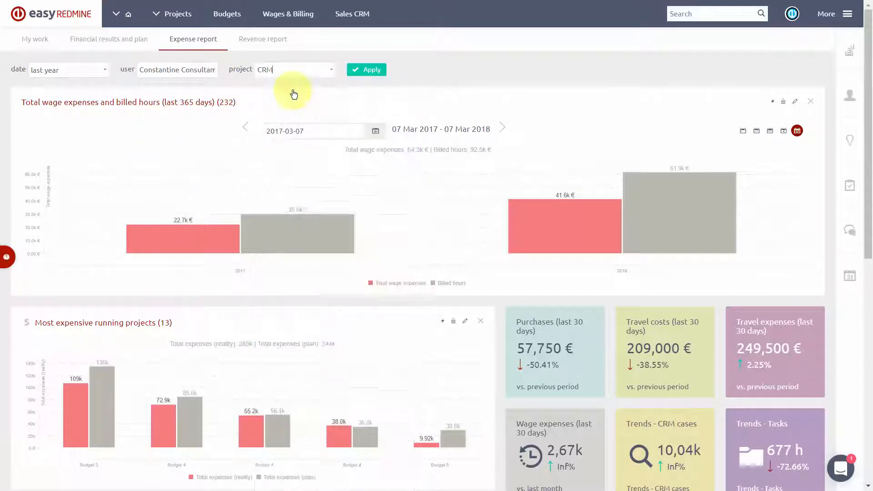
pyautogui.click(367, 69)
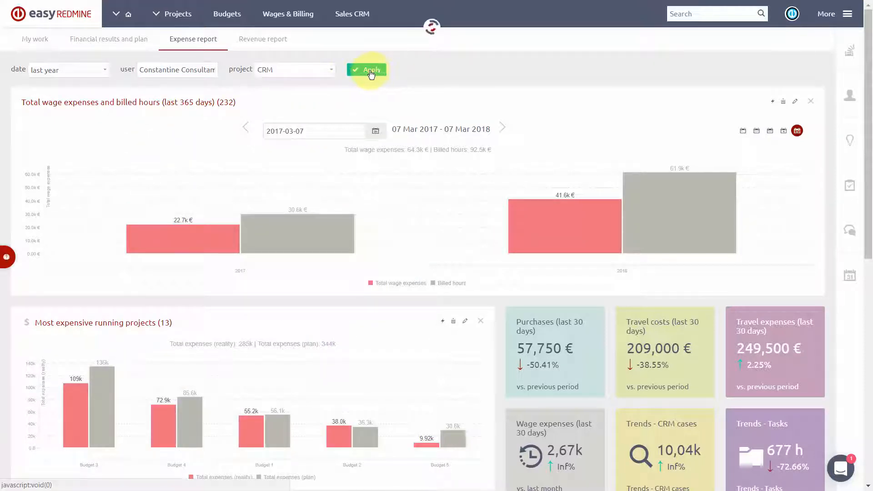
pyautogui.click(365, 69)
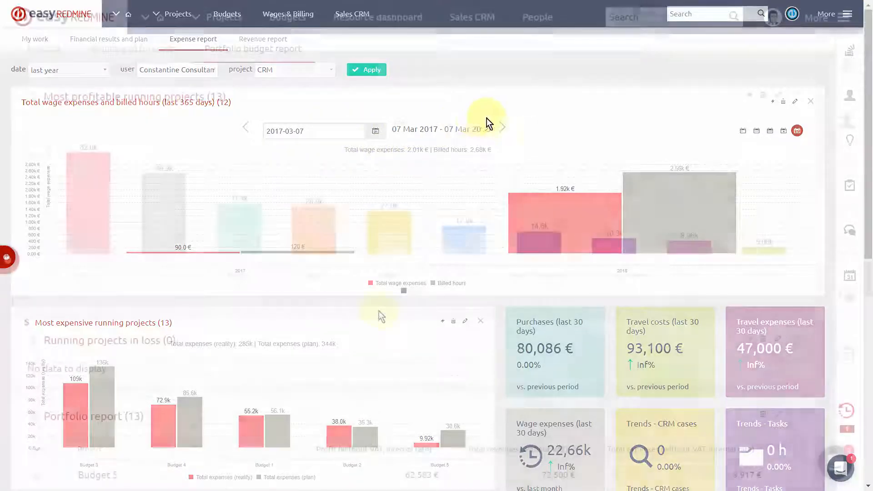
# Step: On Portfolio budget report, edit the Most profitable running projects chart
pyautogui.click(253, 48)
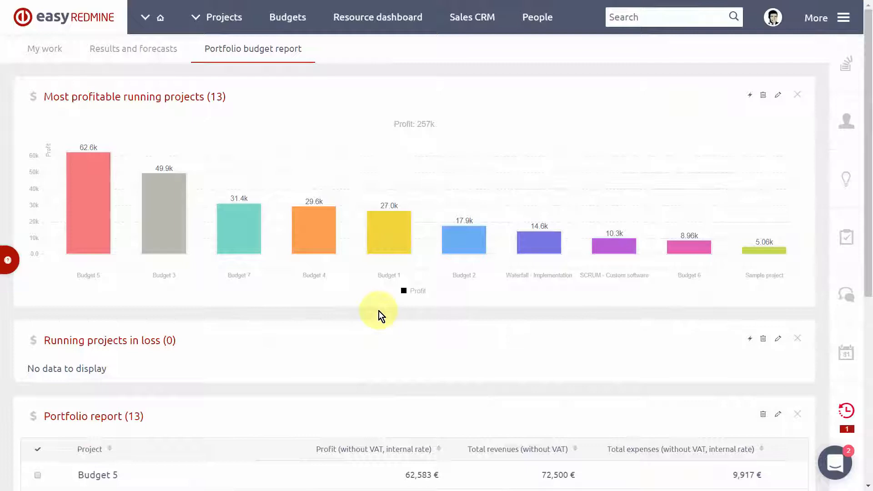
pyautogui.moveTo(406, 262)
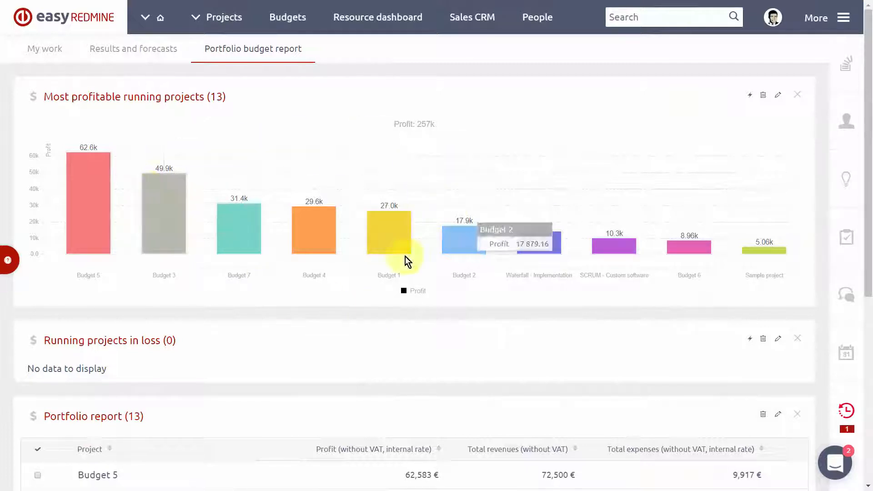
pyautogui.moveTo(623, 117)
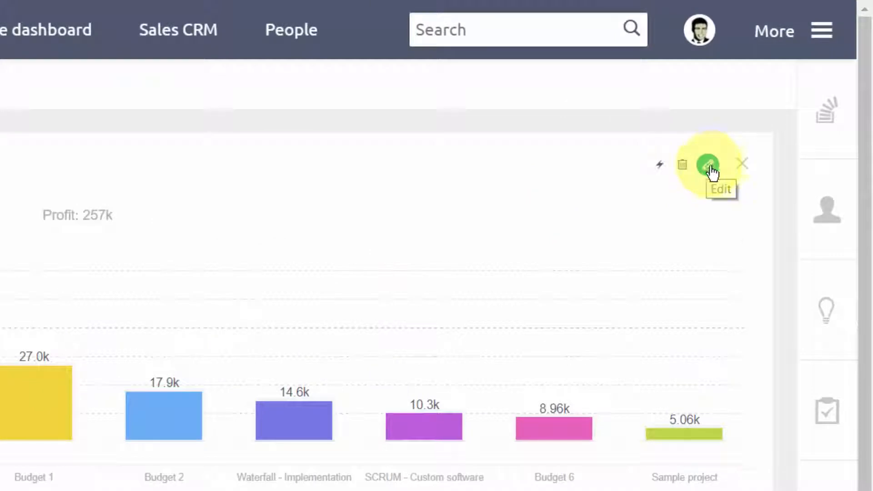
pyautogui.click(707, 165)
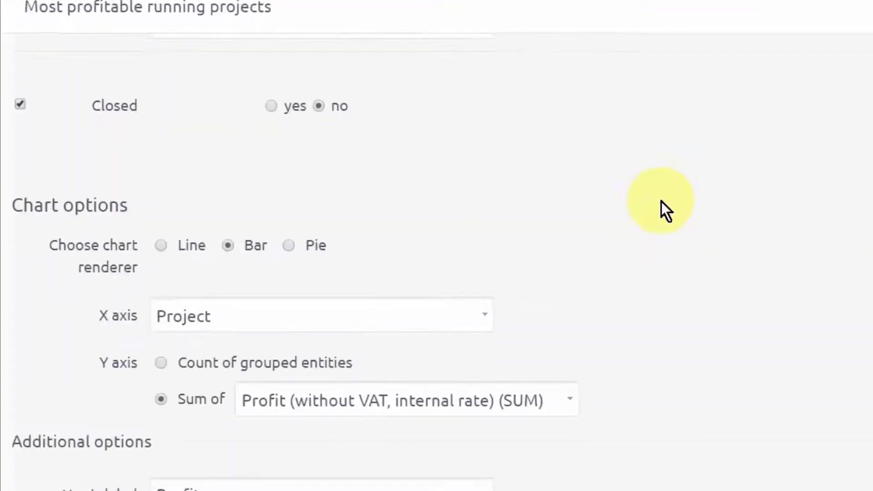
# Step: Set the chart's On click target to modal, update it, and close the Portfolio overview popup
pyautogui.scroll(-3)
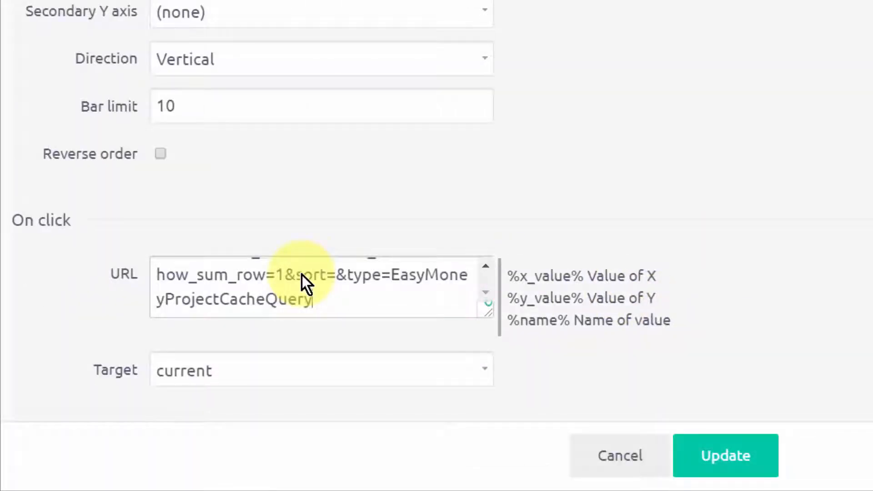
pyautogui.moveTo(70, 398)
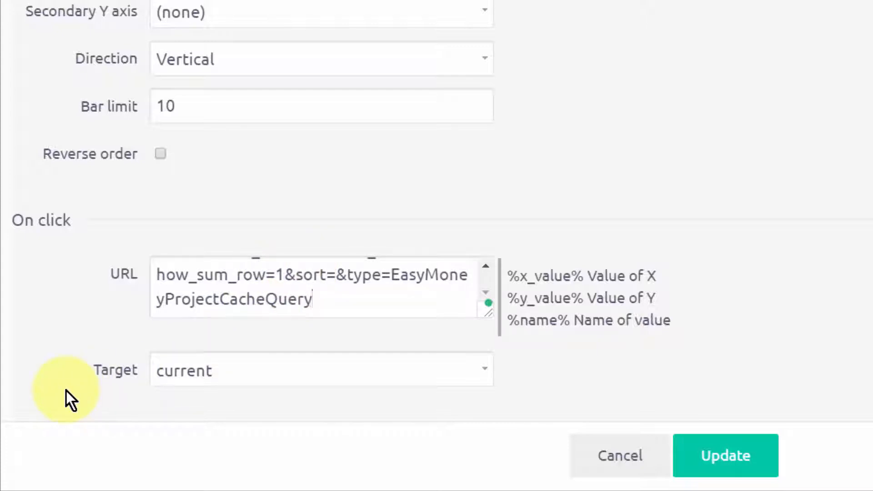
pyautogui.click(322, 370)
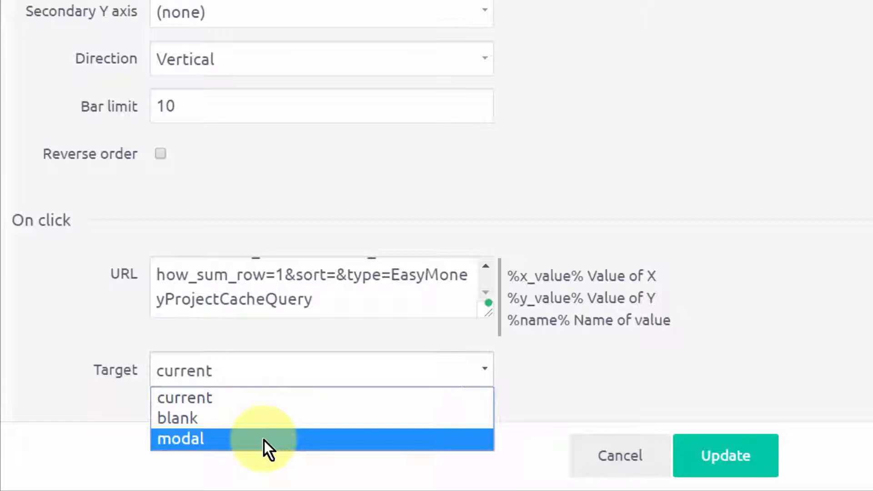
pyautogui.click(179, 438)
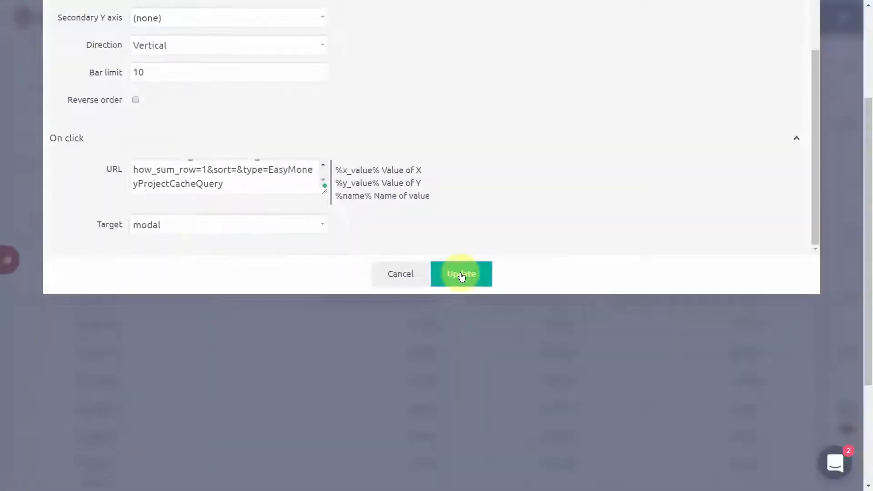
pyautogui.click(461, 273)
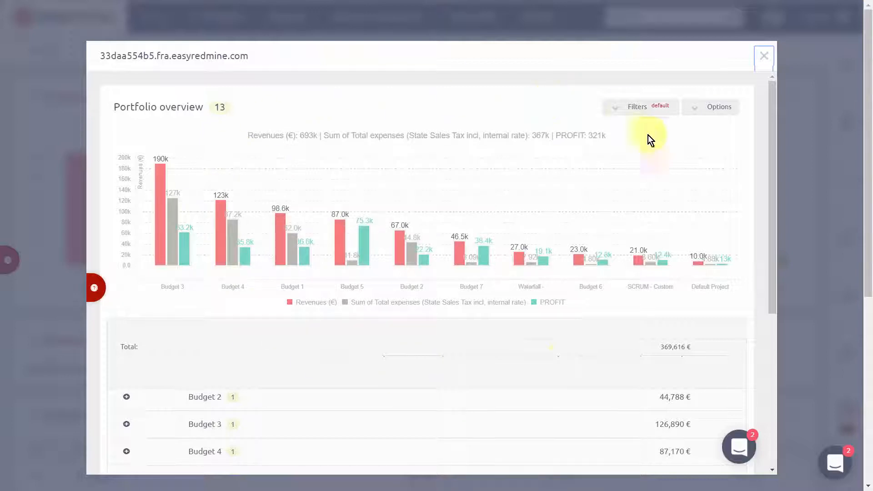
pyautogui.click(763, 56)
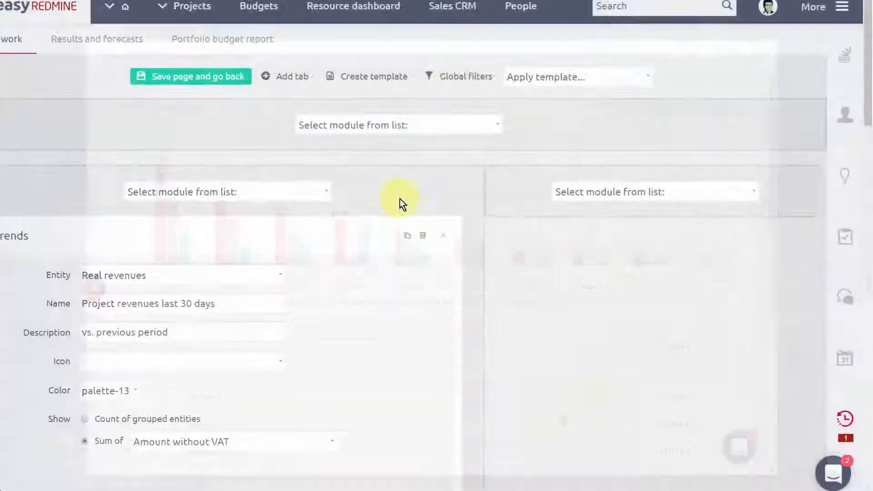
# Step: Add a Tasks Trends module with an icon, Last updated = this month, compared to the previous period
pyautogui.click(636, 192)
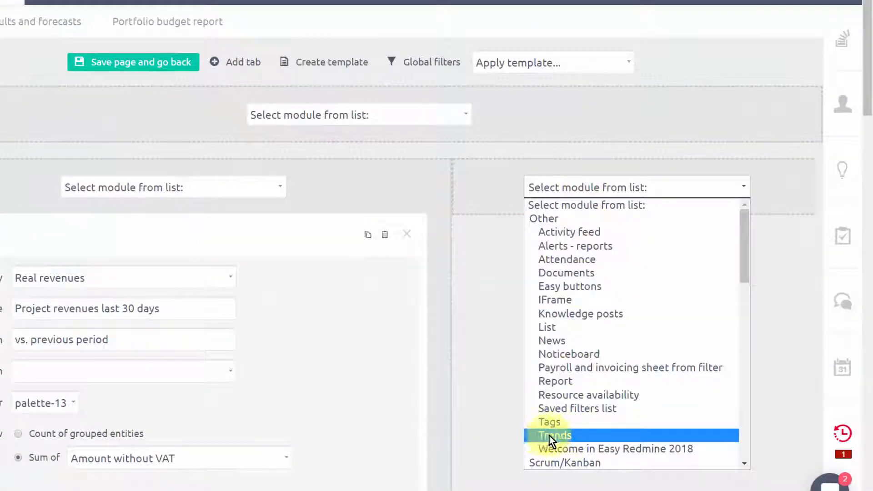
pyautogui.click(553, 435)
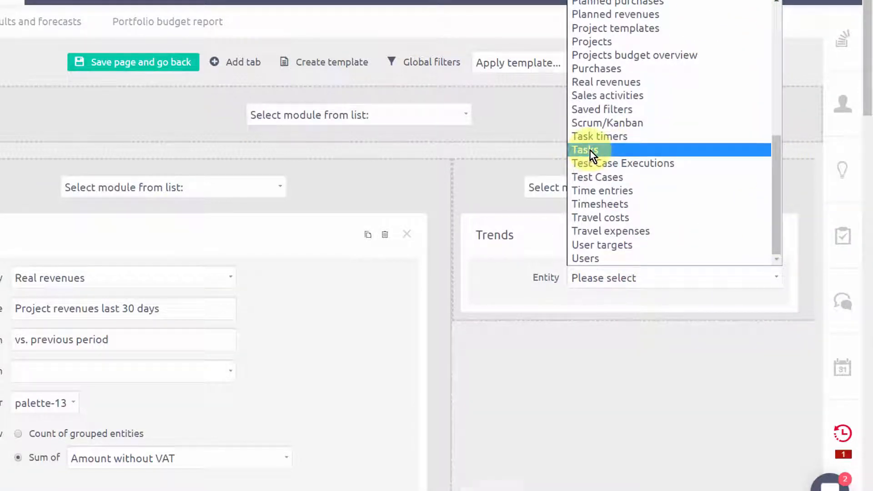
pyautogui.click(585, 149)
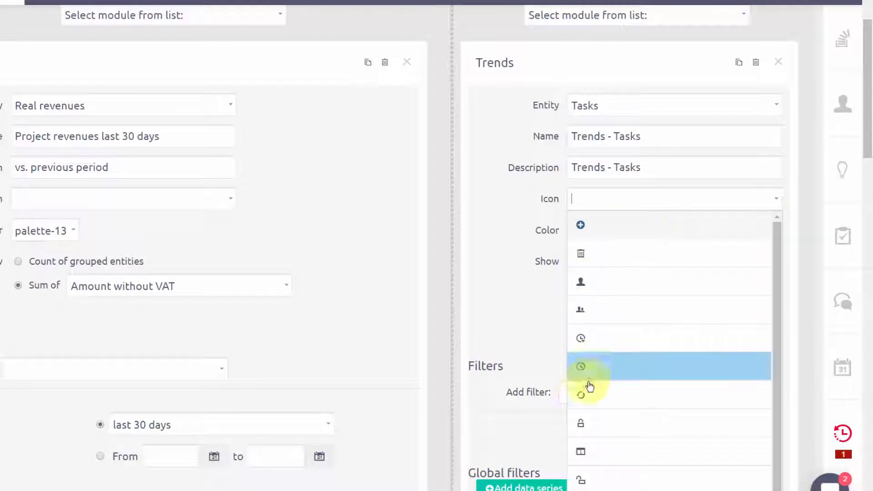
pyautogui.click(580, 365)
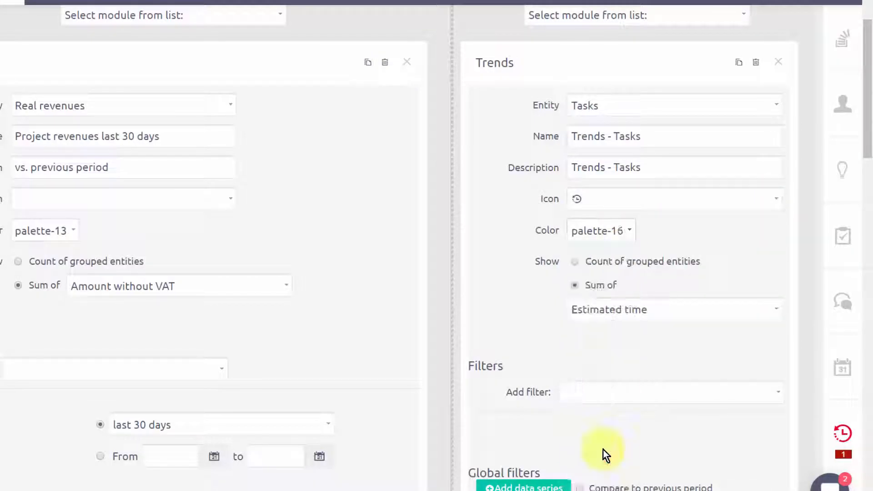
pyautogui.moveTo(595, 281)
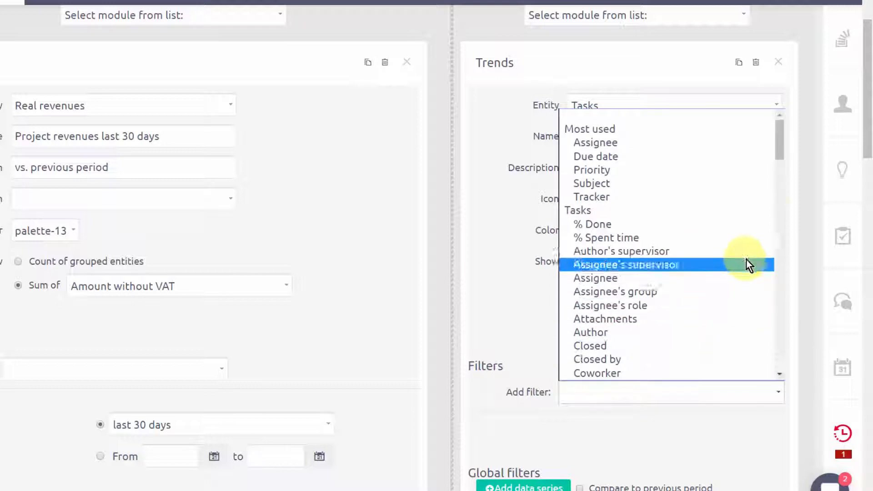
pyautogui.click(625, 265)
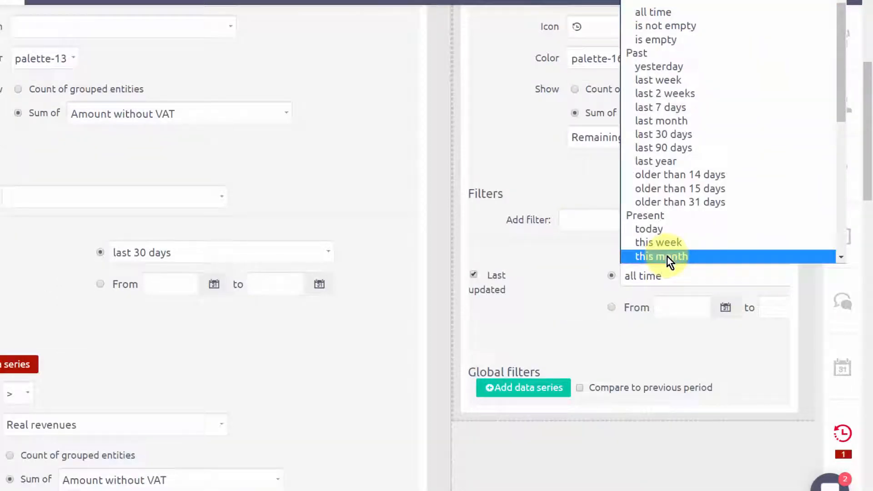
pyautogui.click(660, 256)
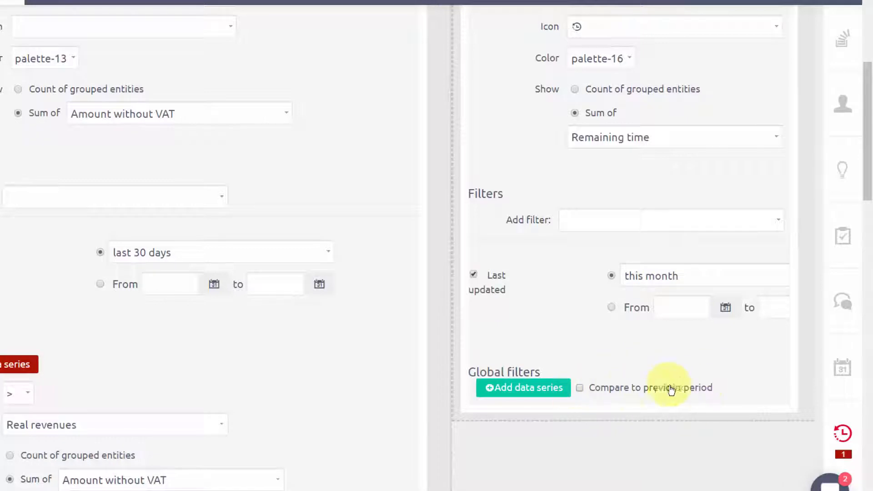
pyautogui.click(579, 387)
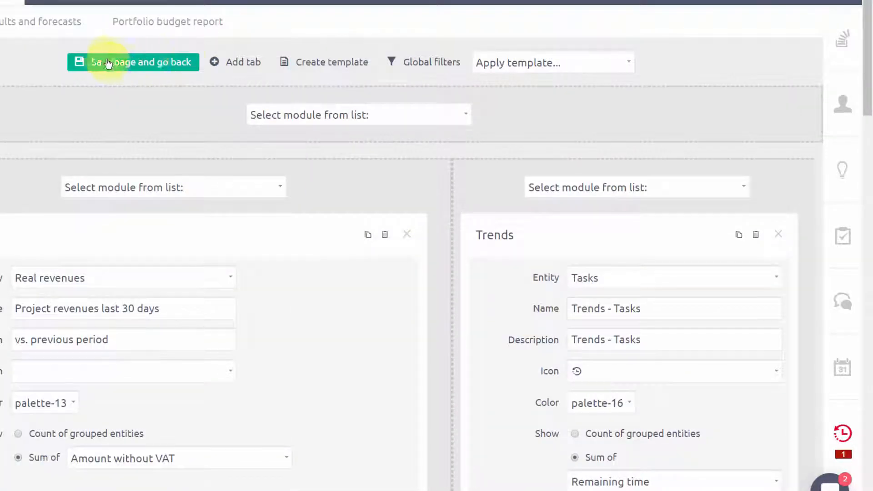
# Step: Save the page and go back, showing the Trends - Tasks tile at 677 h
pyautogui.click(140, 62)
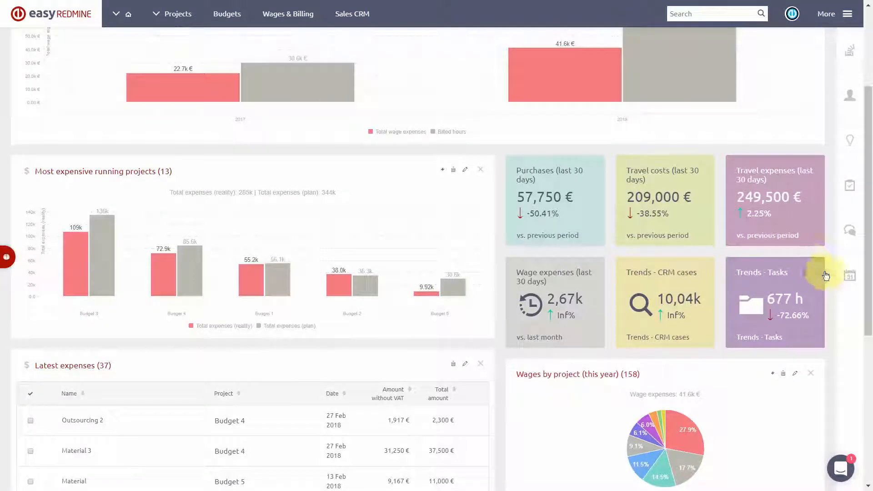
pyautogui.moveTo(819, 257)
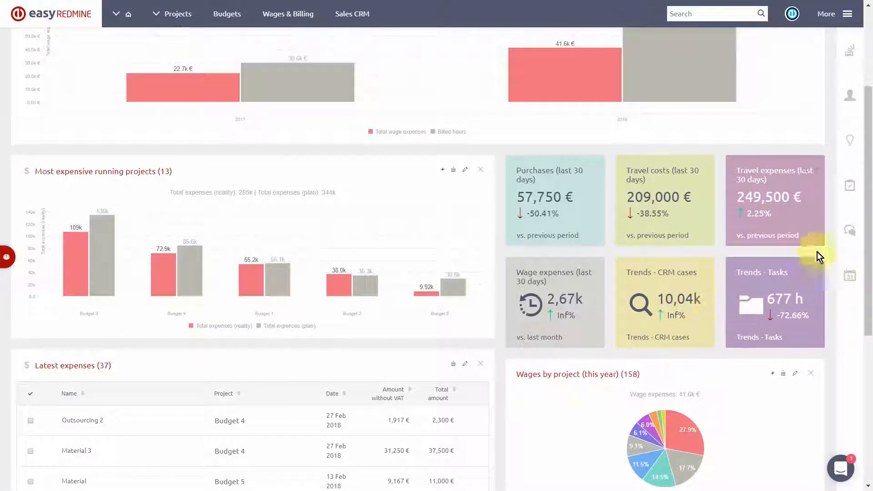
pyautogui.moveTo(497, 255)
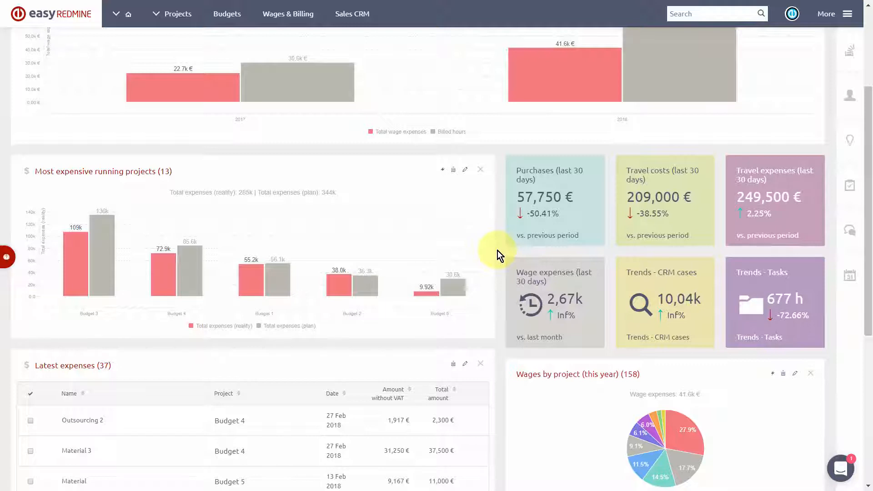